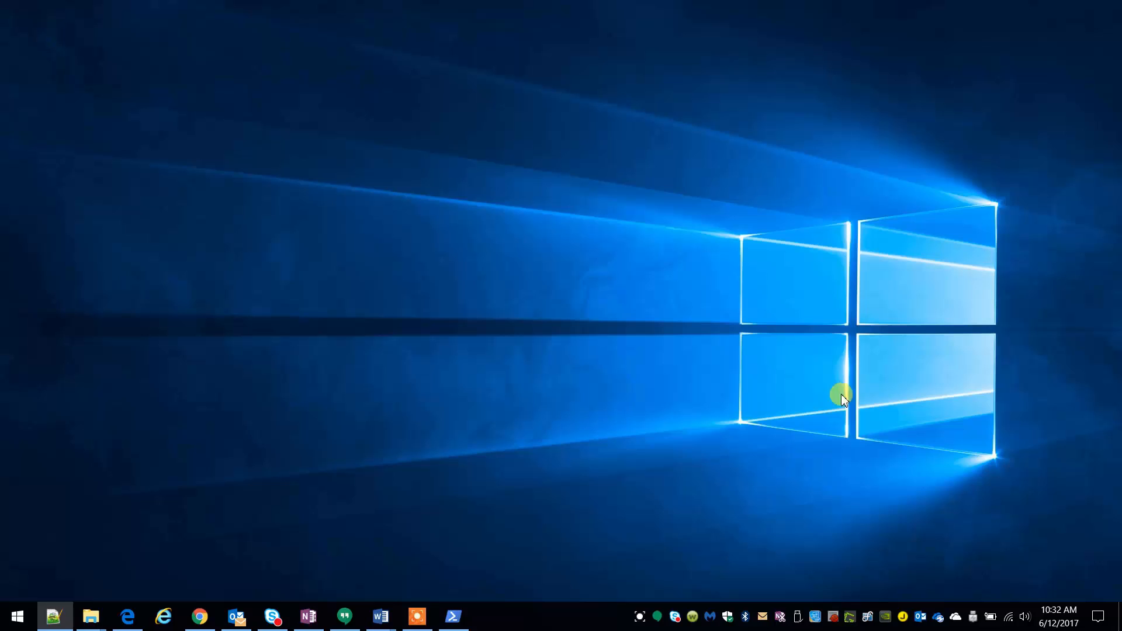
{"action": "mouse_move", "coordinate": [830, 375]}
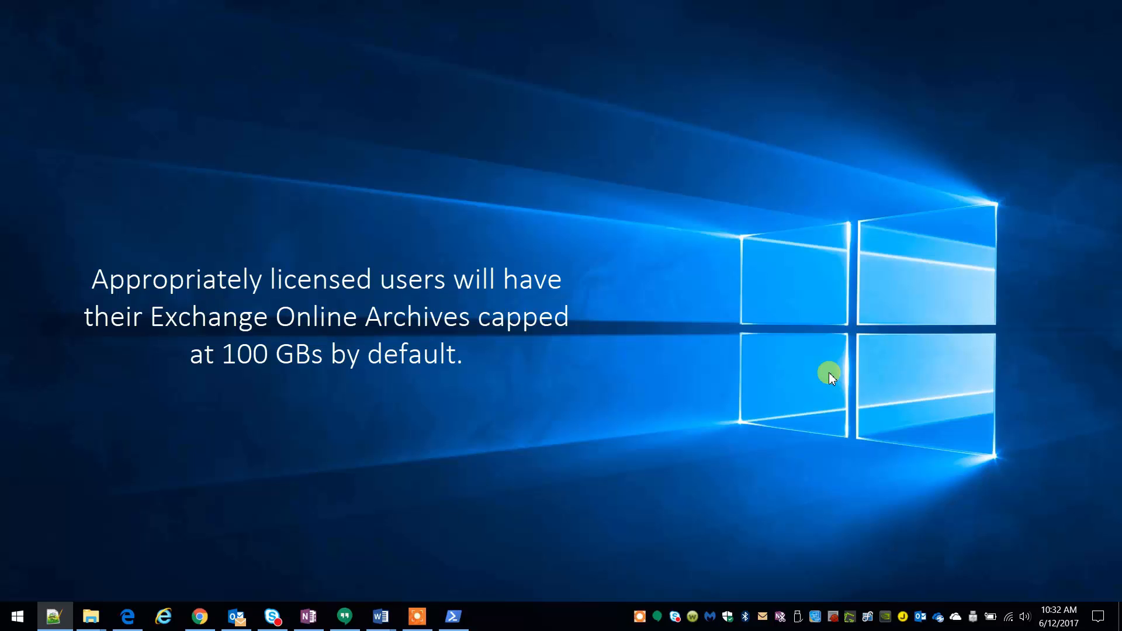
{"action": "mouse_move", "coordinate": [973, 293]}
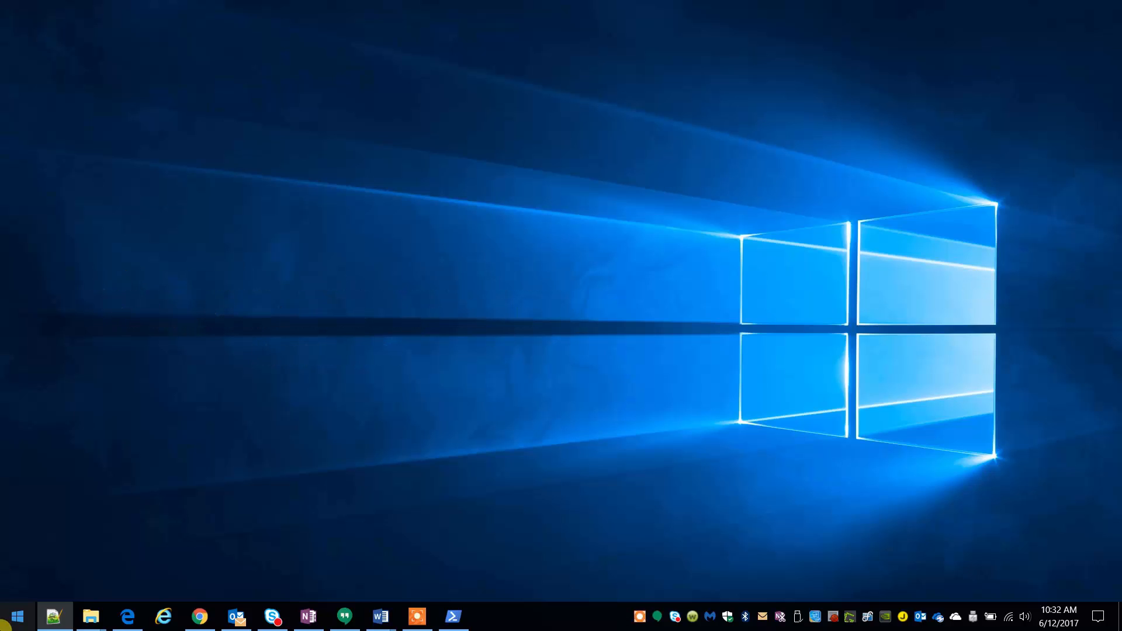
Search Start for 'azure' and launch the Microsoft Azure Active Directory Module for Windows PowerShell.
{"action": "type", "text": "azure"}
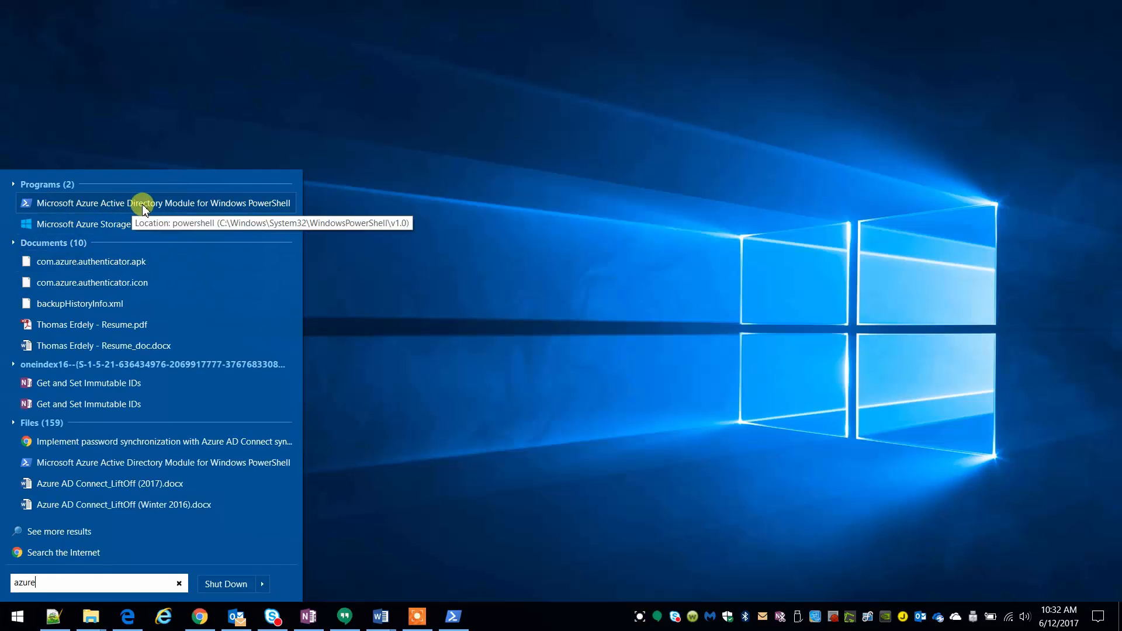
{"action": "left_click", "coordinate": [161, 202]}
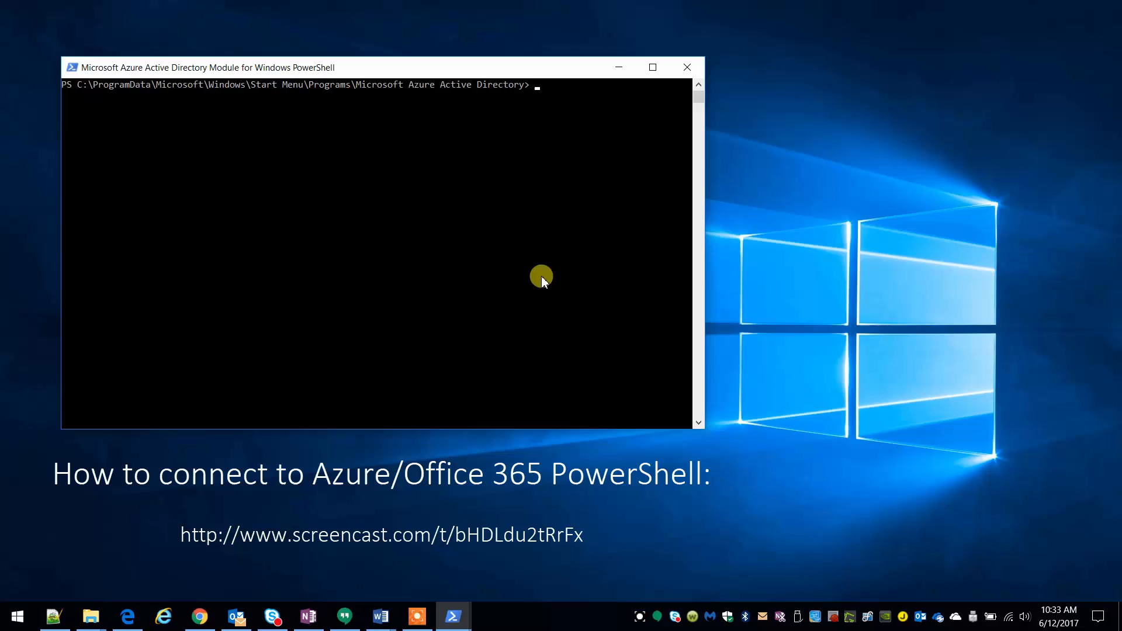
{"action": "mouse_move", "coordinate": [534, 272]}
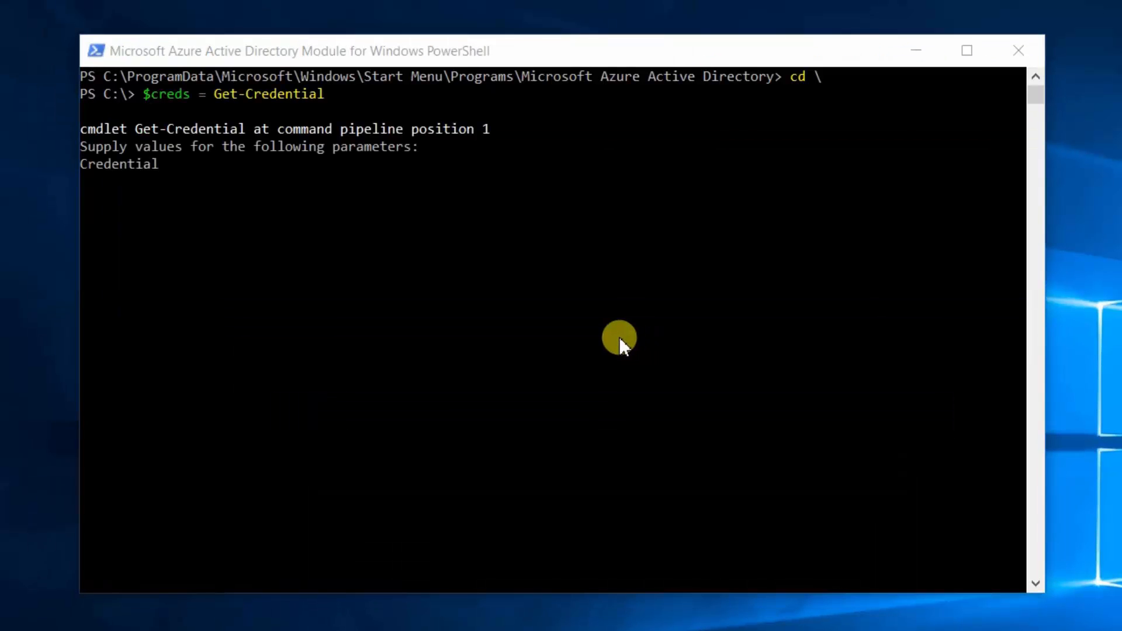
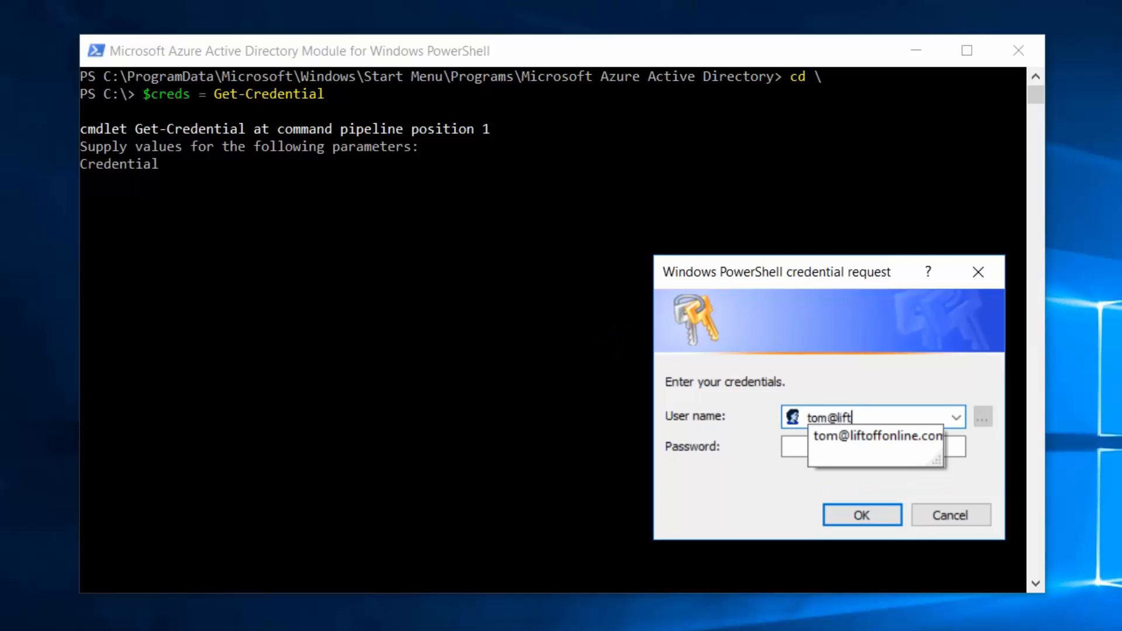
{"action": "left_click", "coordinate": [875, 436]}
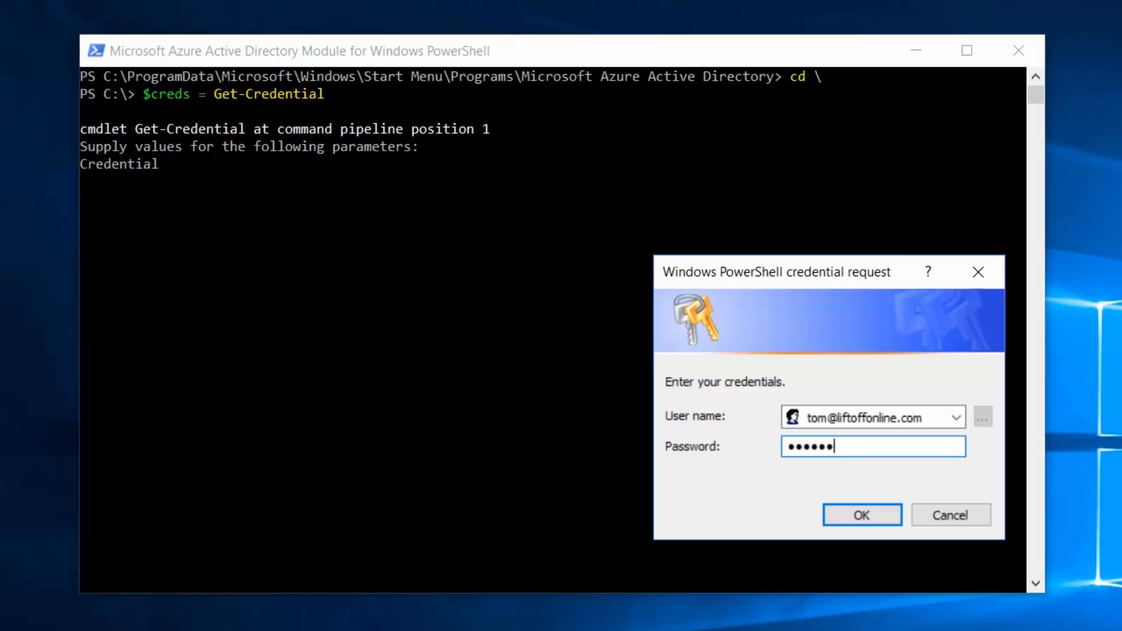
{"action": "left_click", "coordinate": [862, 514]}
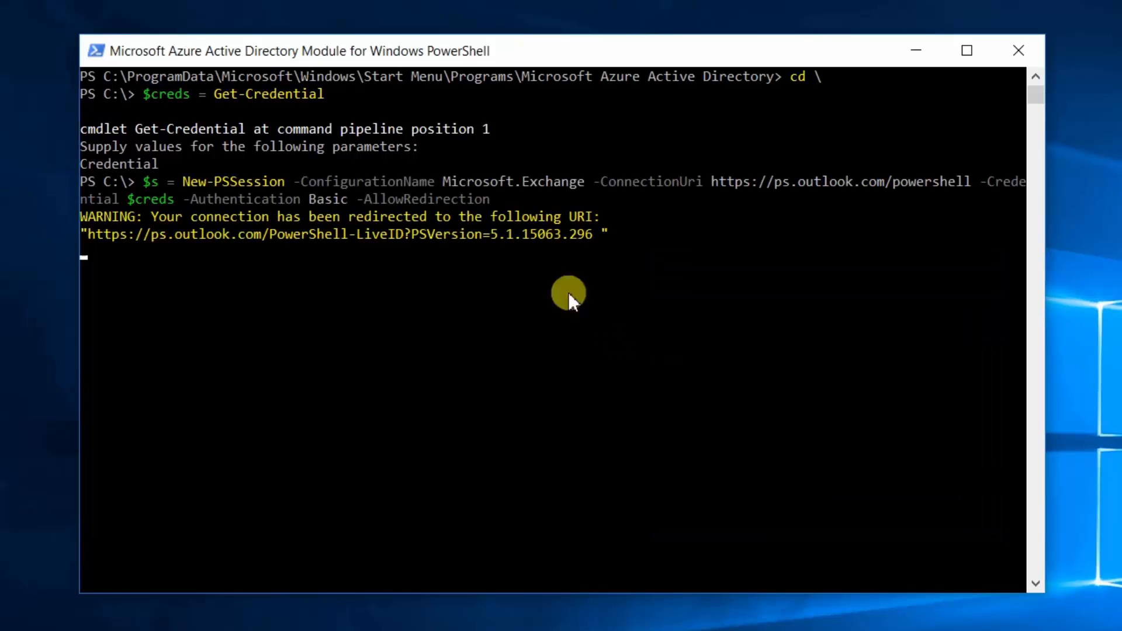
{"action": "mouse_move", "coordinate": [530, 274]}
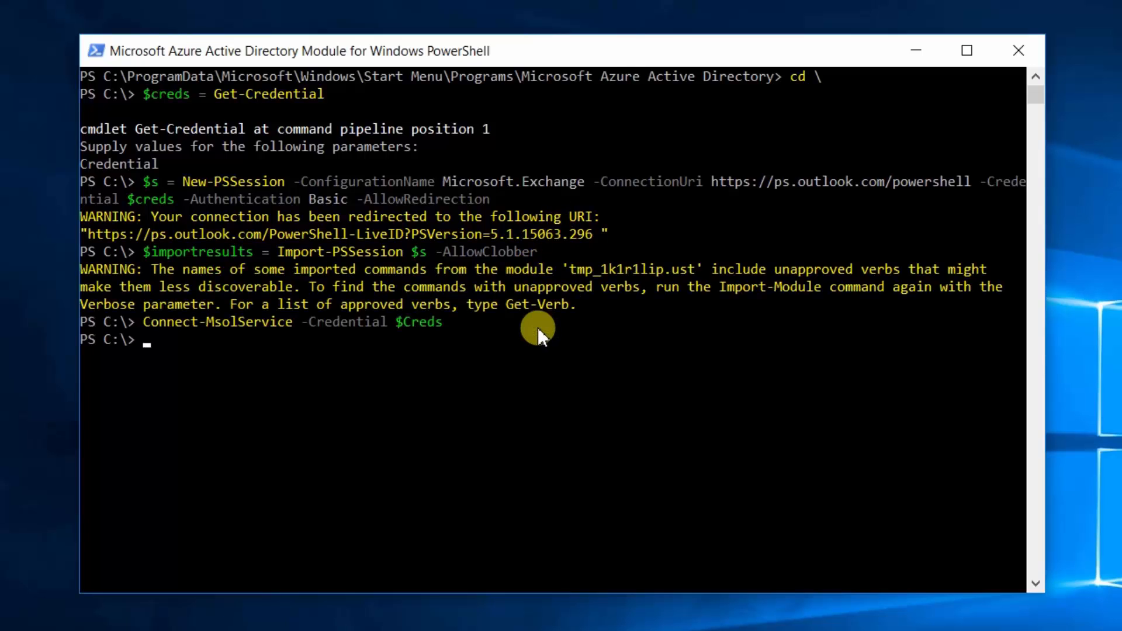
Clear the console with cls after importing the Exchange session and connecting MSOnline.
{"action": "type", "text": "cls"}
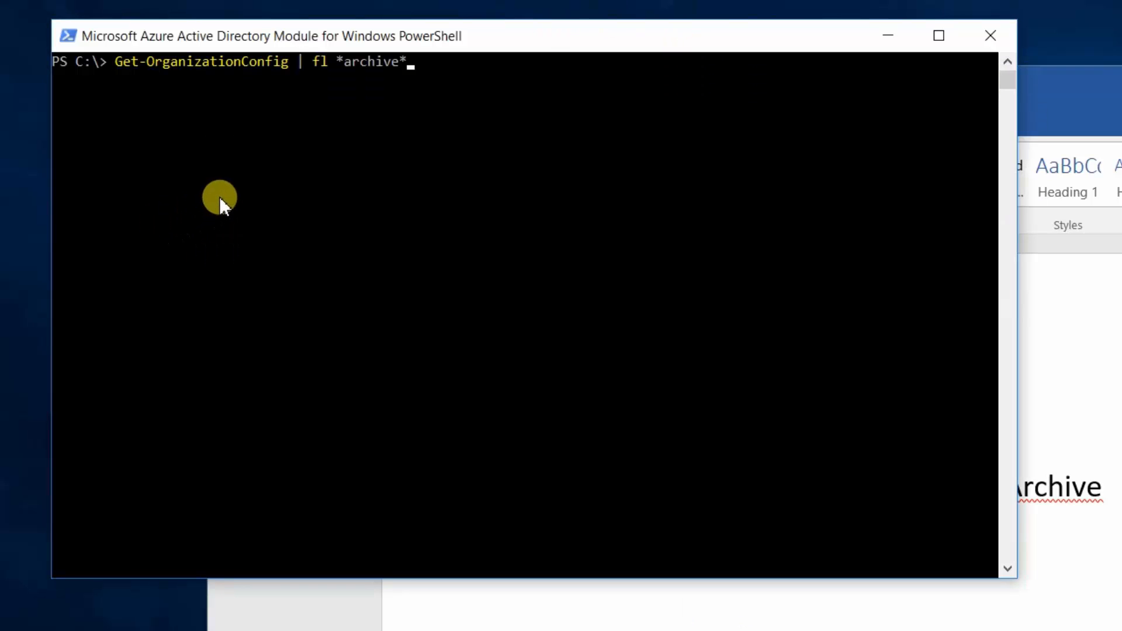
{"action": "mouse_move", "coordinate": [200, 254]}
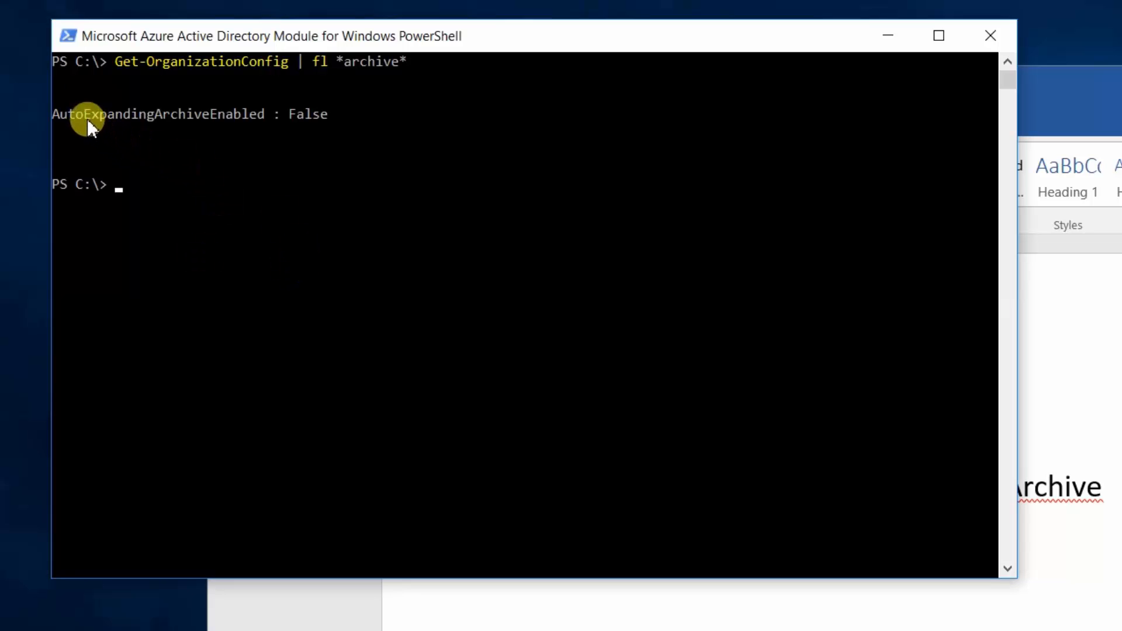
{"action": "mouse_move", "coordinate": [311, 120]}
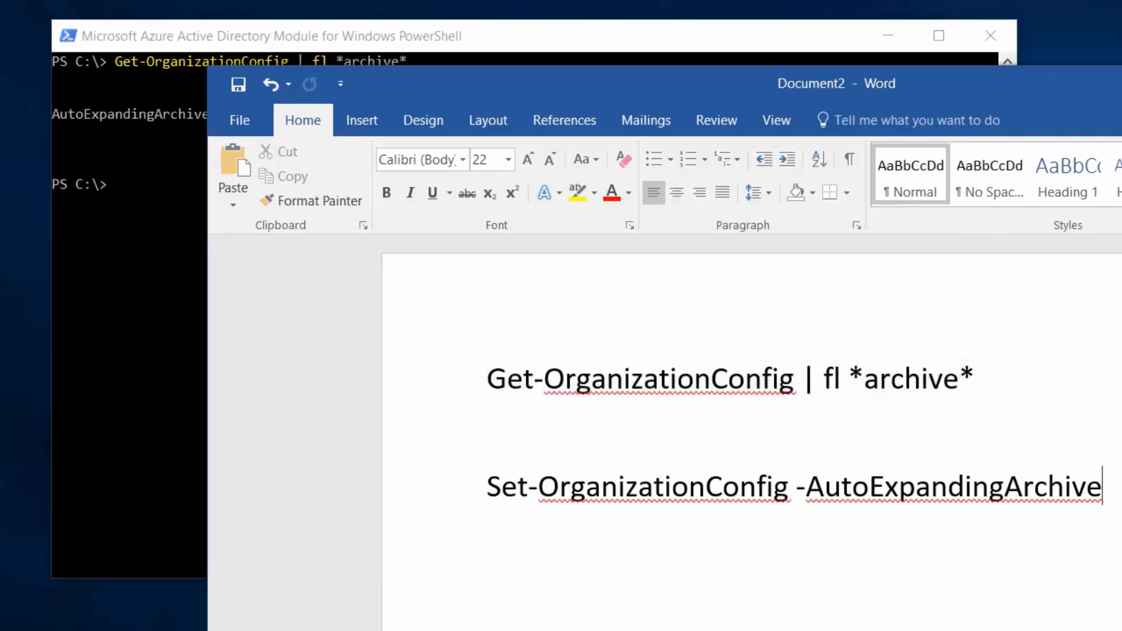
Select the Set-OrganizationConfig -AutoExpandingArchive line in the Word notes document.
{"action": "left_click_drag", "start_coordinate": [487, 486], "coordinate": [1102, 486]}
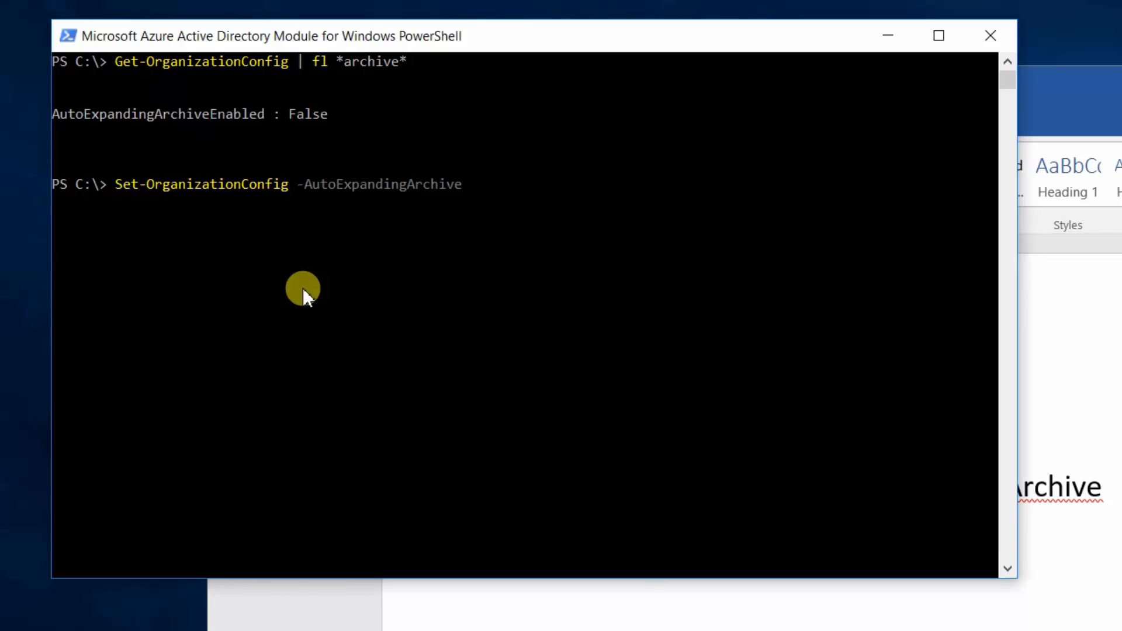
{"action": "mouse_move", "coordinate": [246, 254]}
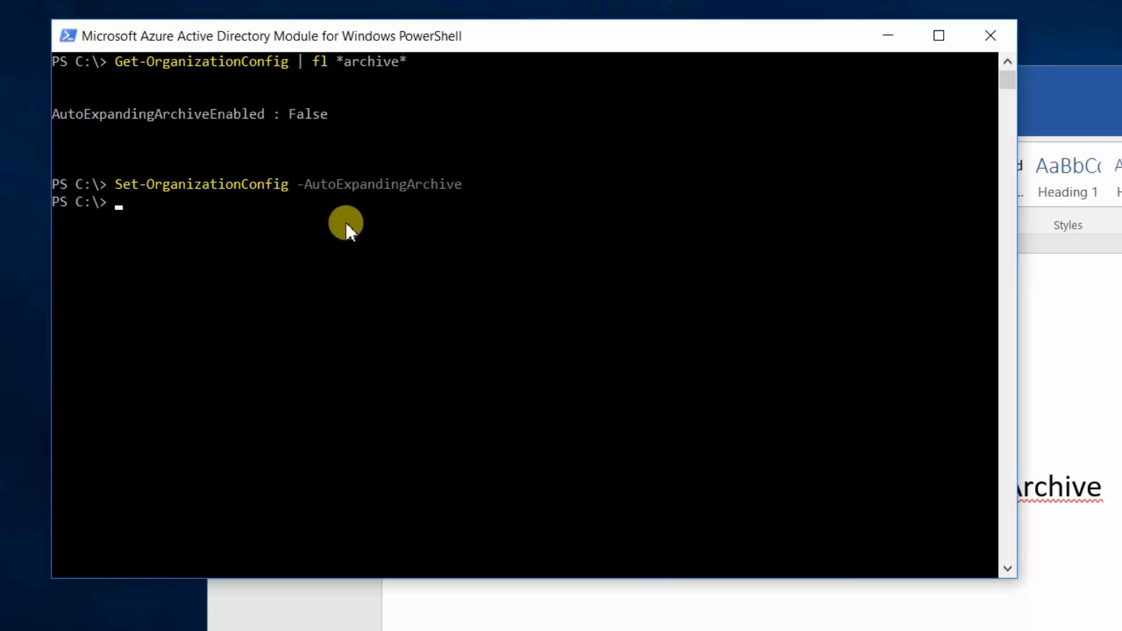
{"action": "mouse_move", "coordinate": [211, 208]}
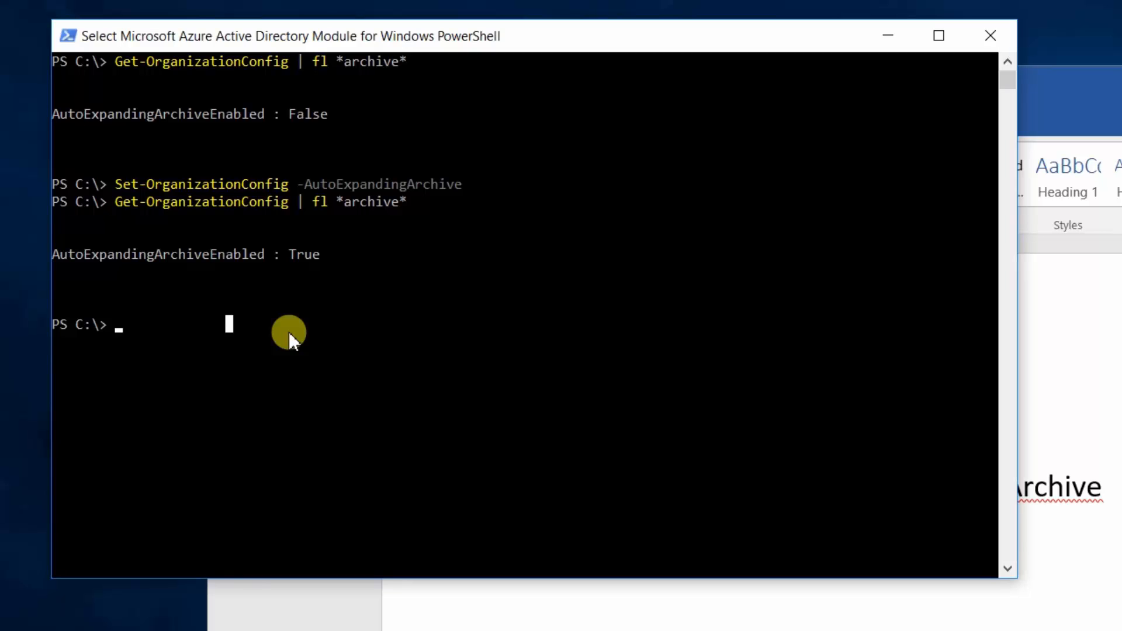
{"action": "mouse_move", "coordinate": [636, 222]}
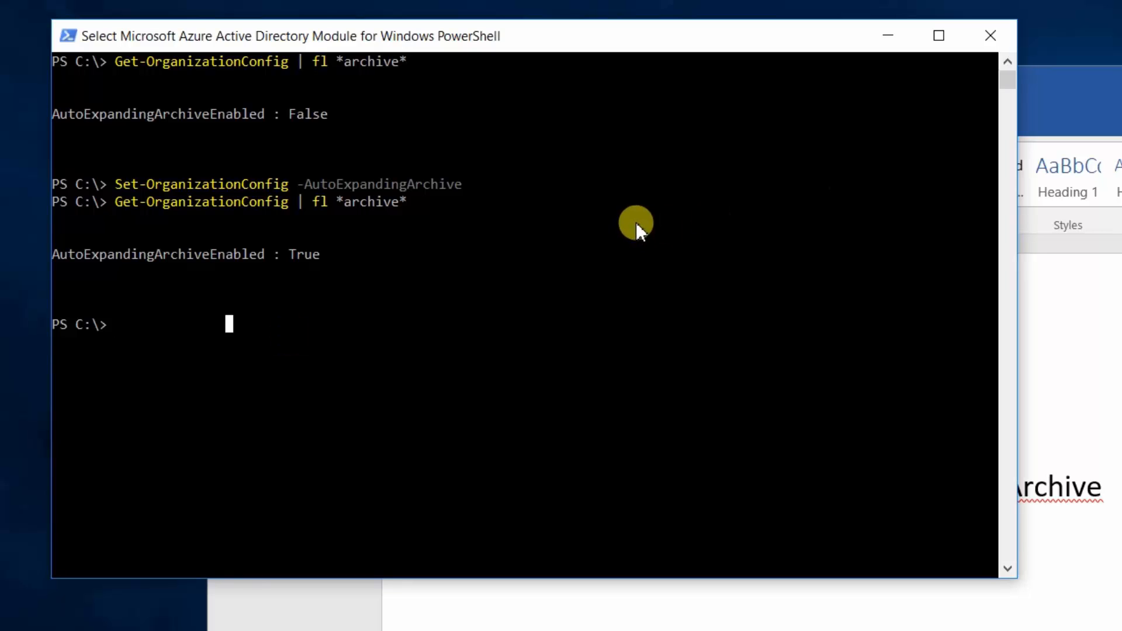
{"action": "mouse_move", "coordinate": [665, 178]}
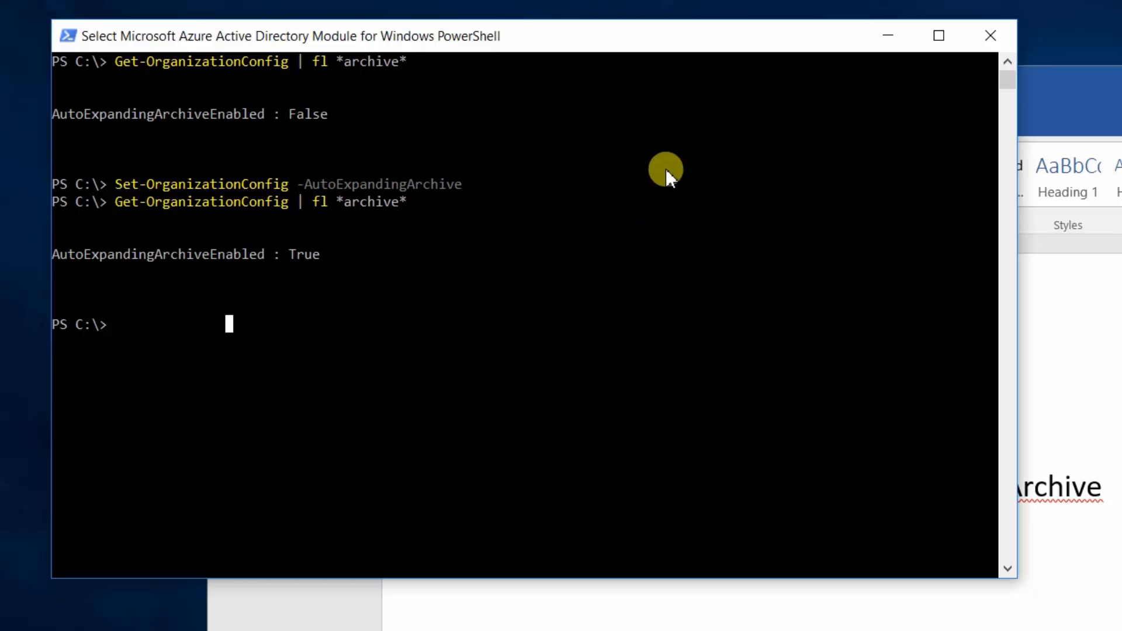